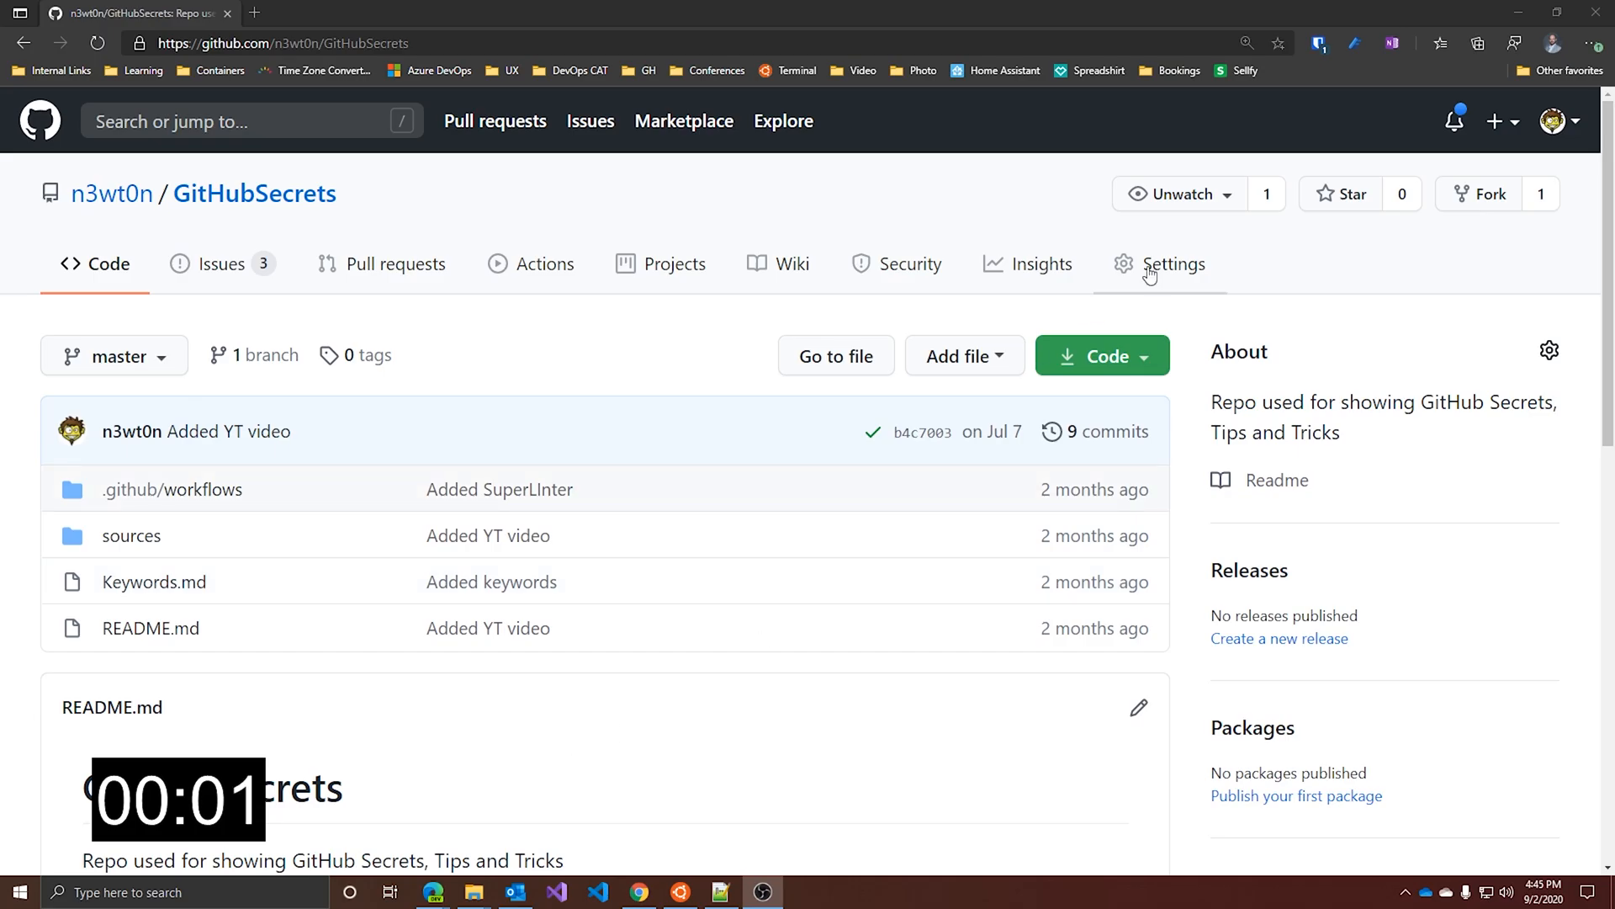
Go to the Settings page of the GitHubSecrets repository.
click(1175, 264)
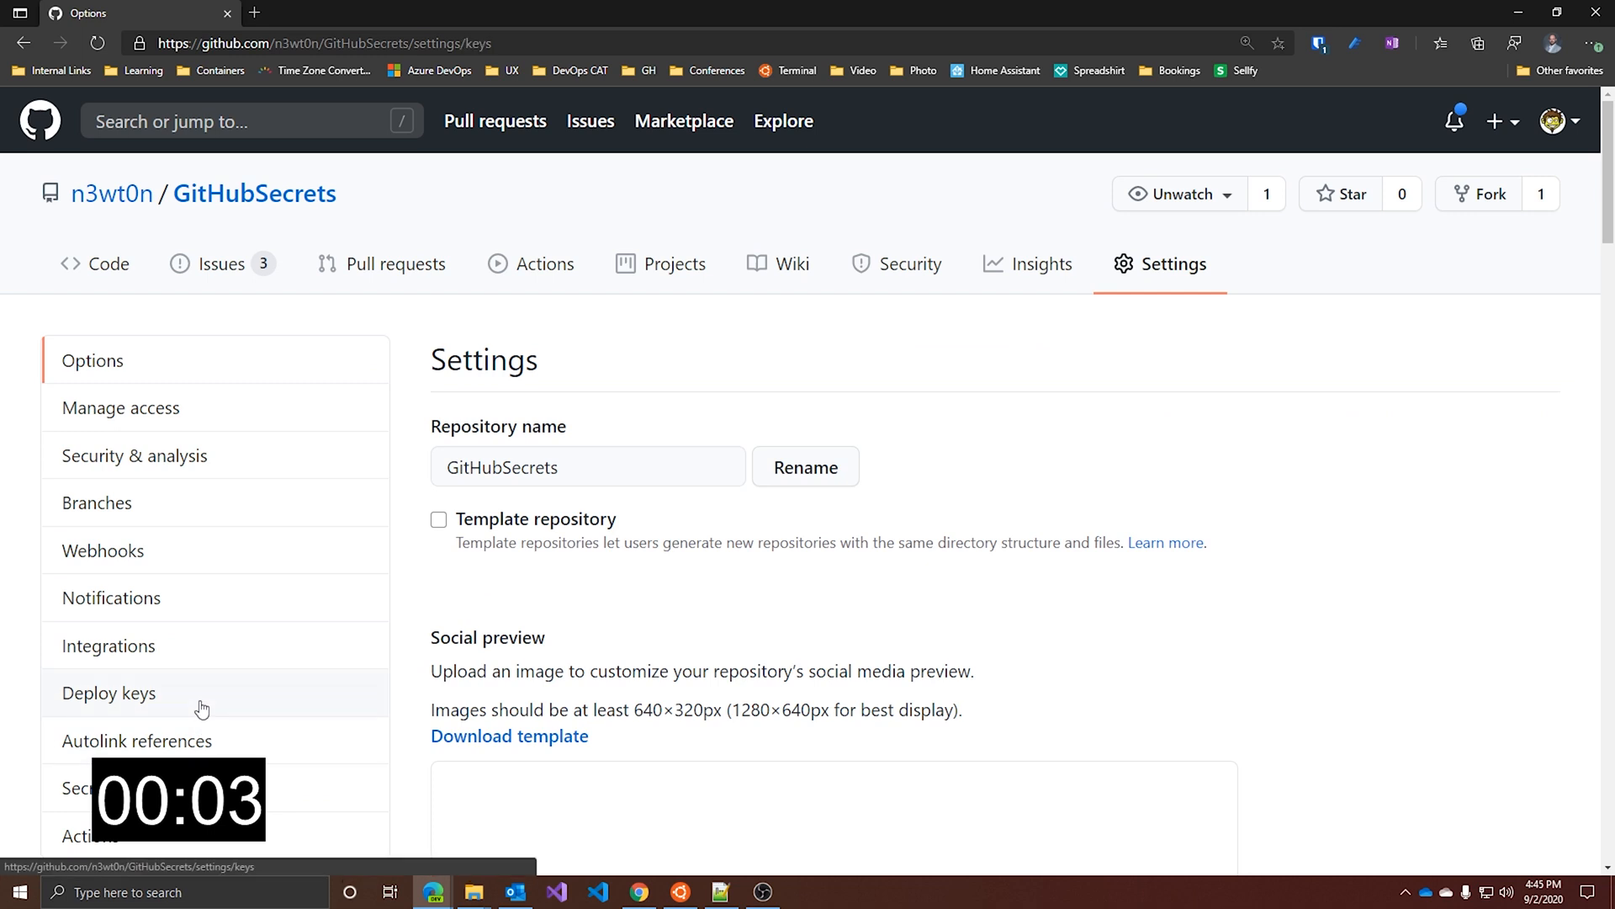
click(108, 693)
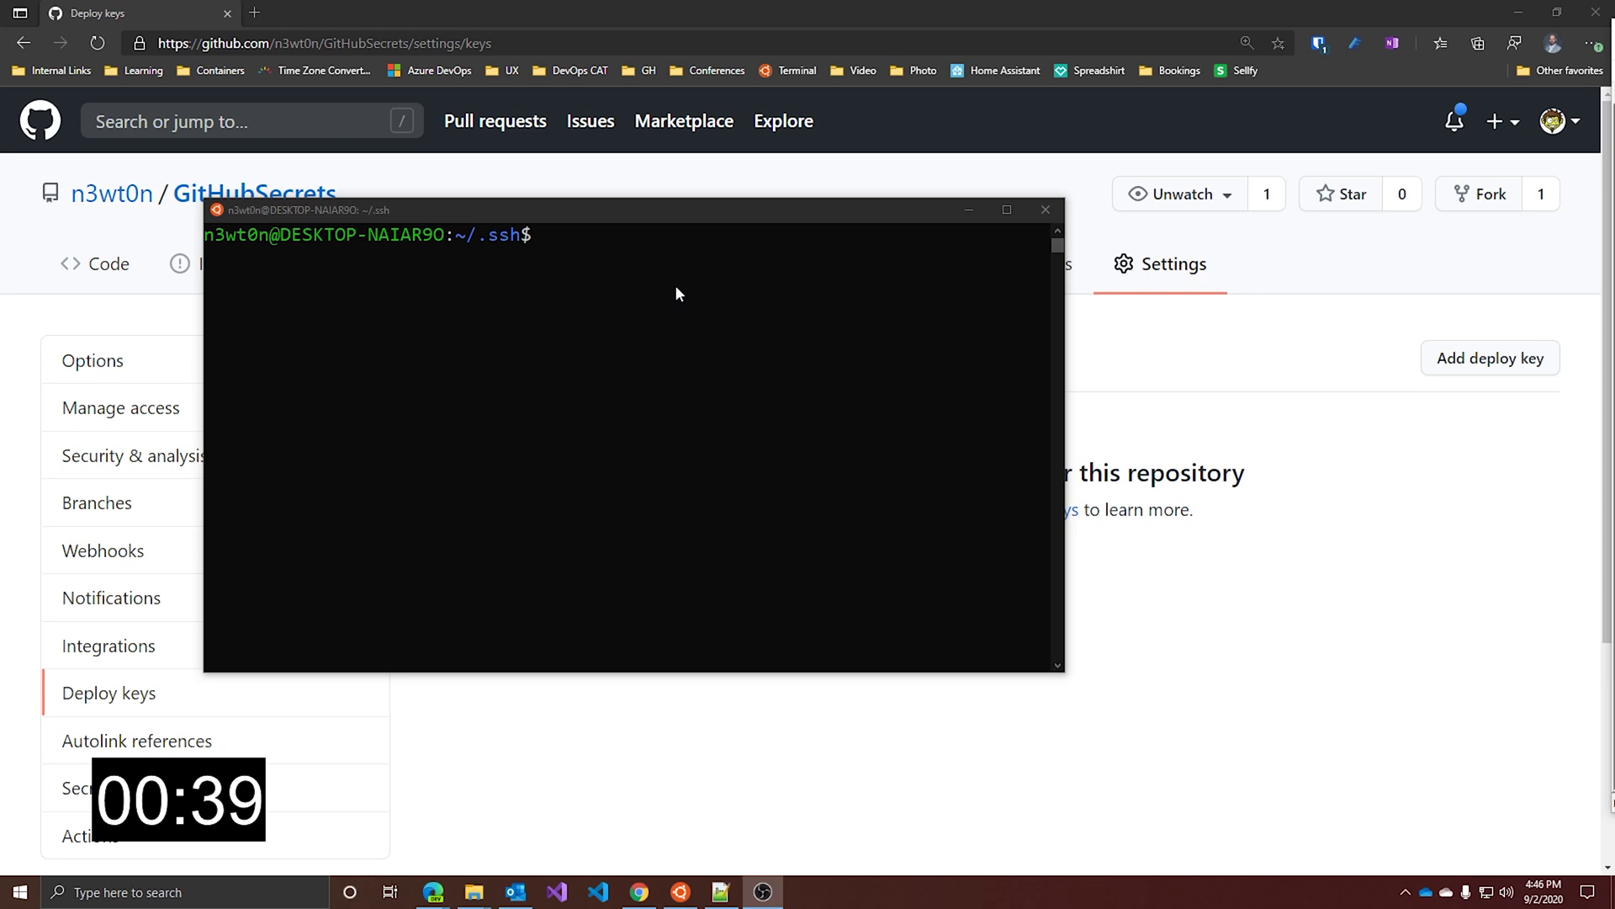
mouse_move(700, 305)
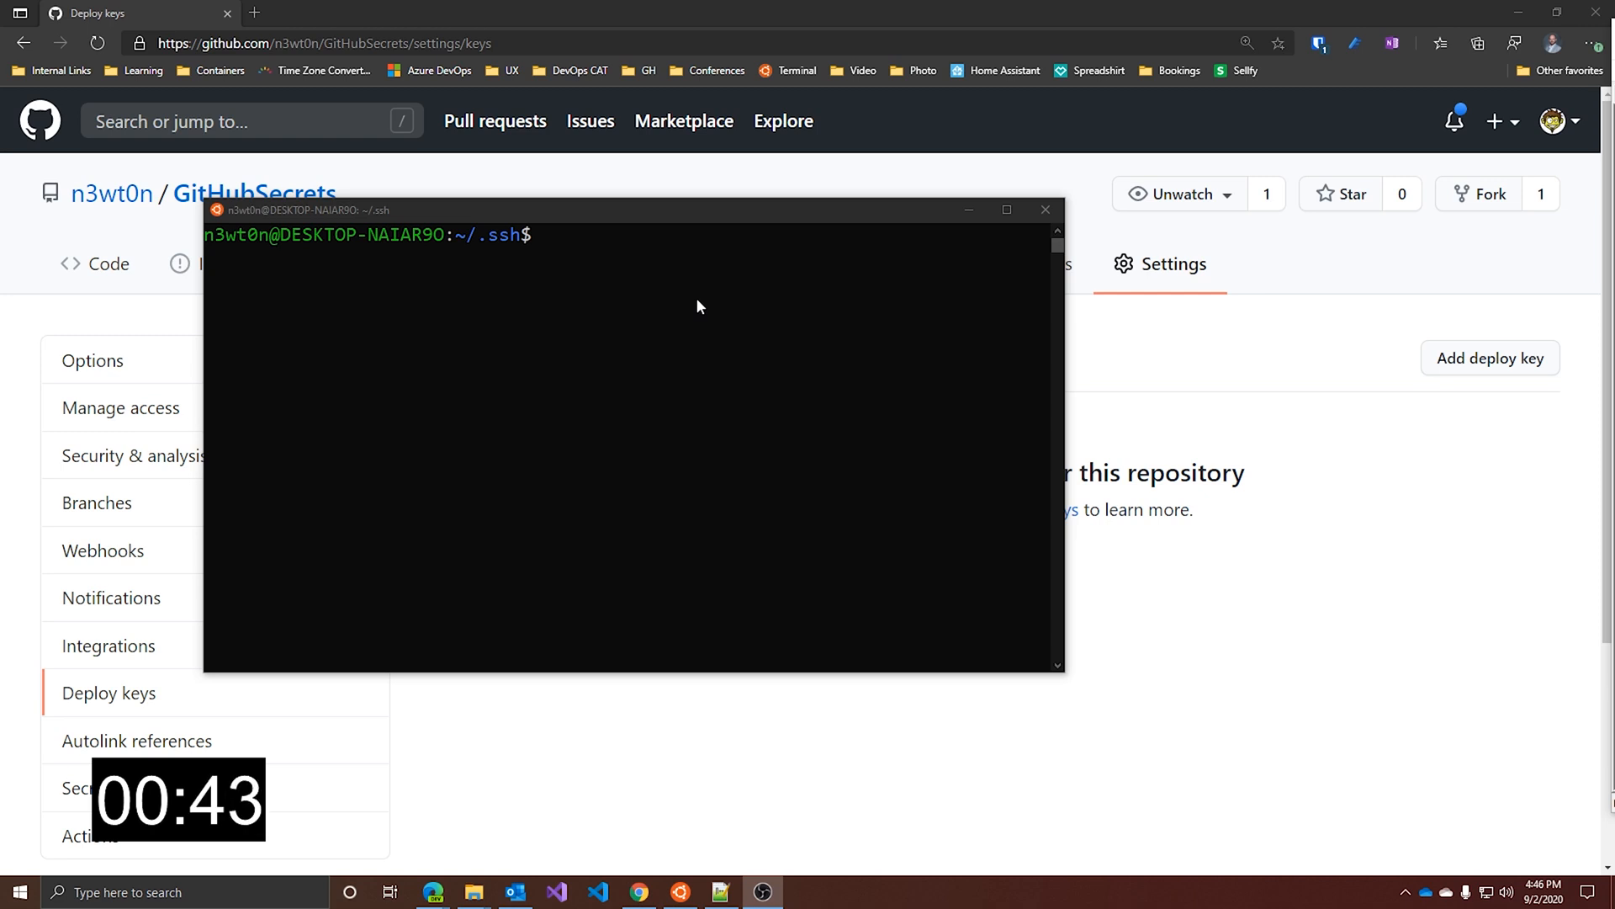
Generate a 4096-bit RSA key named githubdeploy with ssh-keygen and print ~/.ssh/githubdeploy.pub.
text(ssh-keygen -t rsa -b 4096 -C "your_email@example.com")
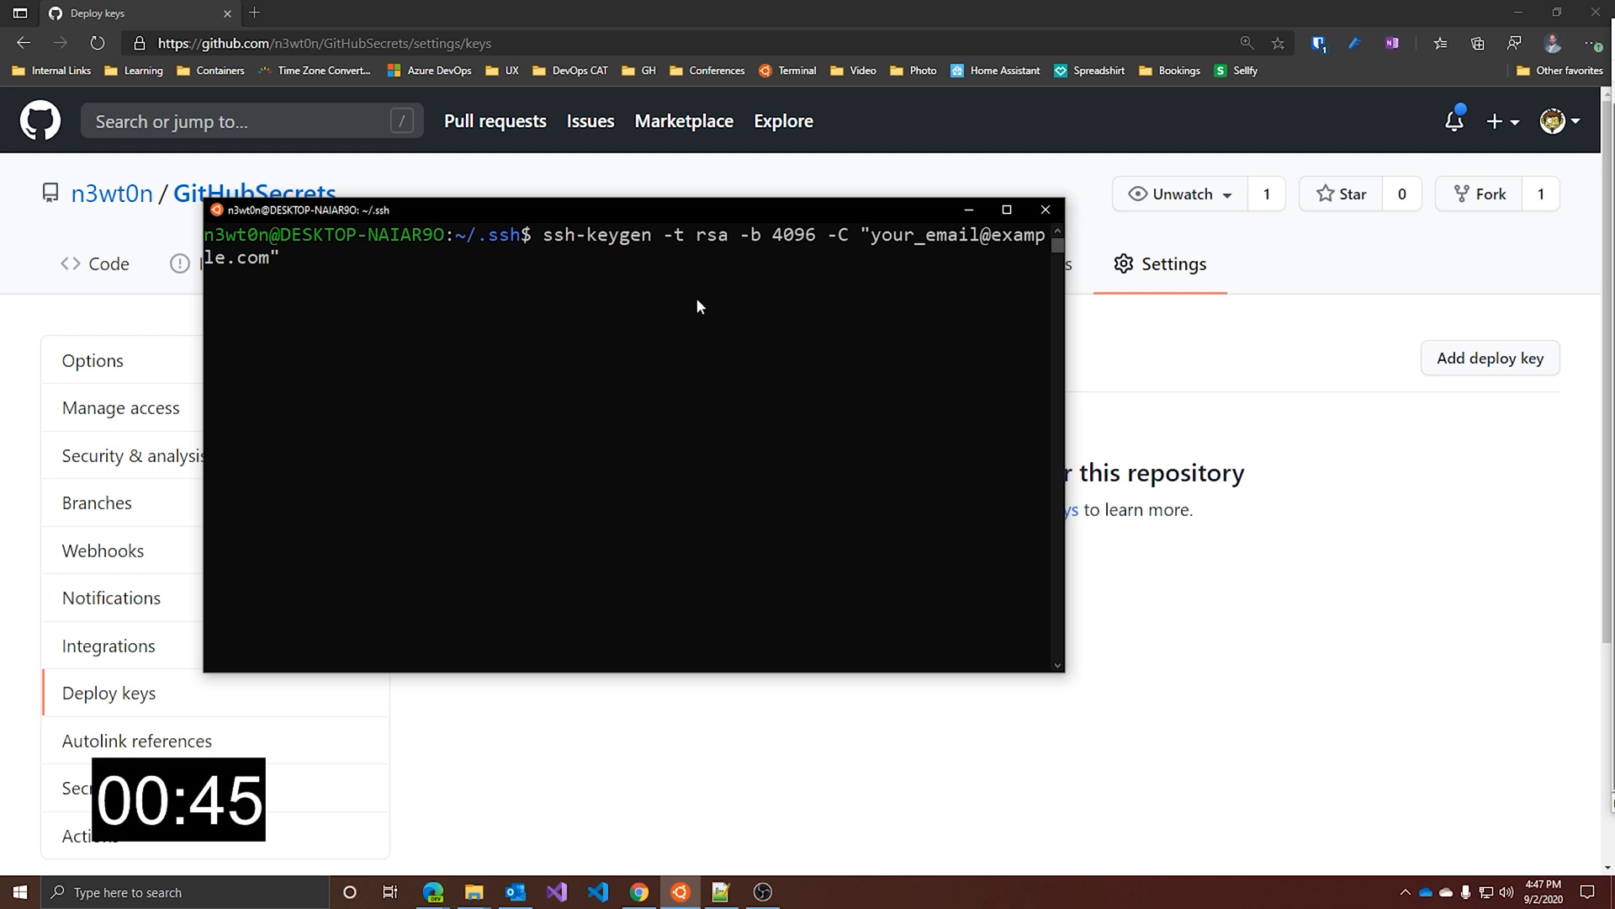
key(Enter)
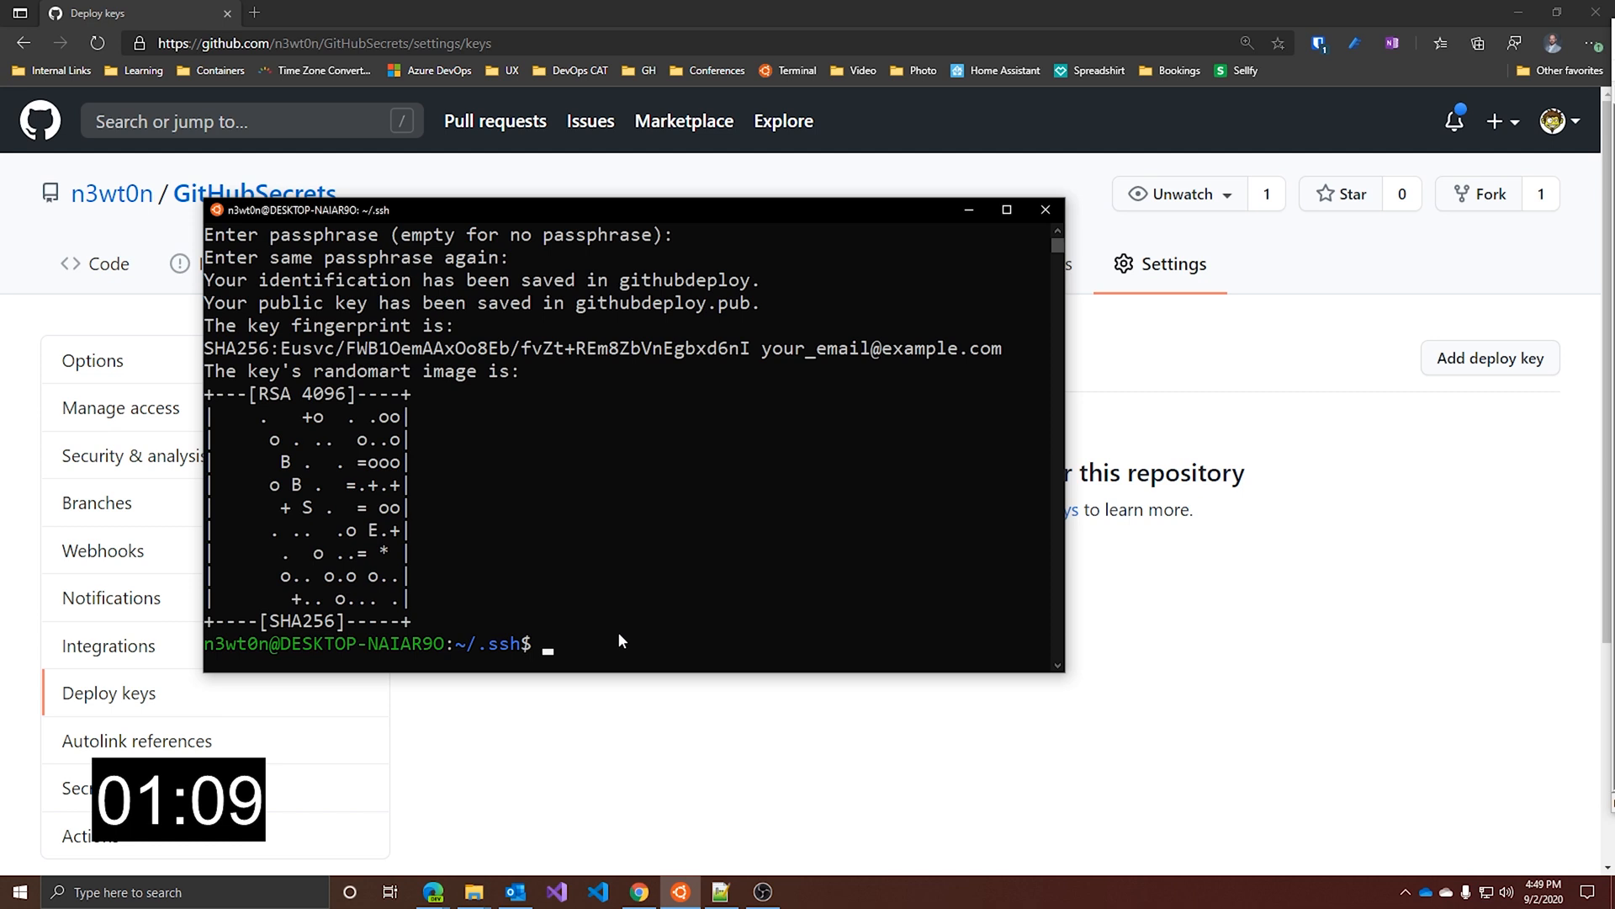
text(cat ~/.ssh/githubdeploy.pub)
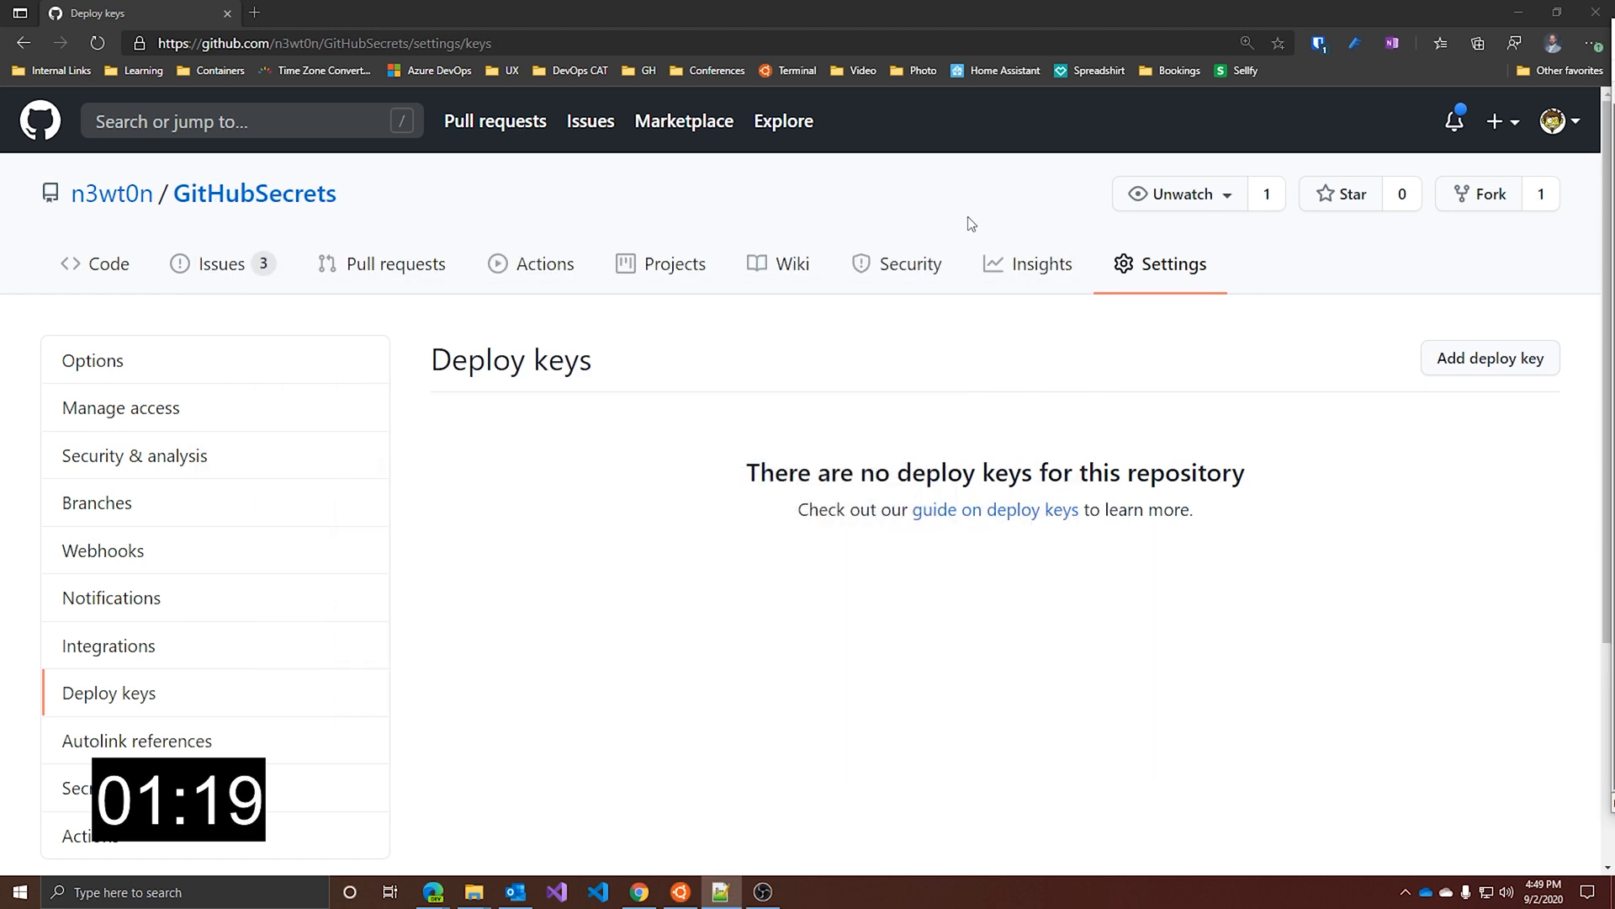
Begin a new deploy key titled 'DeployKey for Server ABC' and paste the ssh-rsa public key.
click(1491, 356)
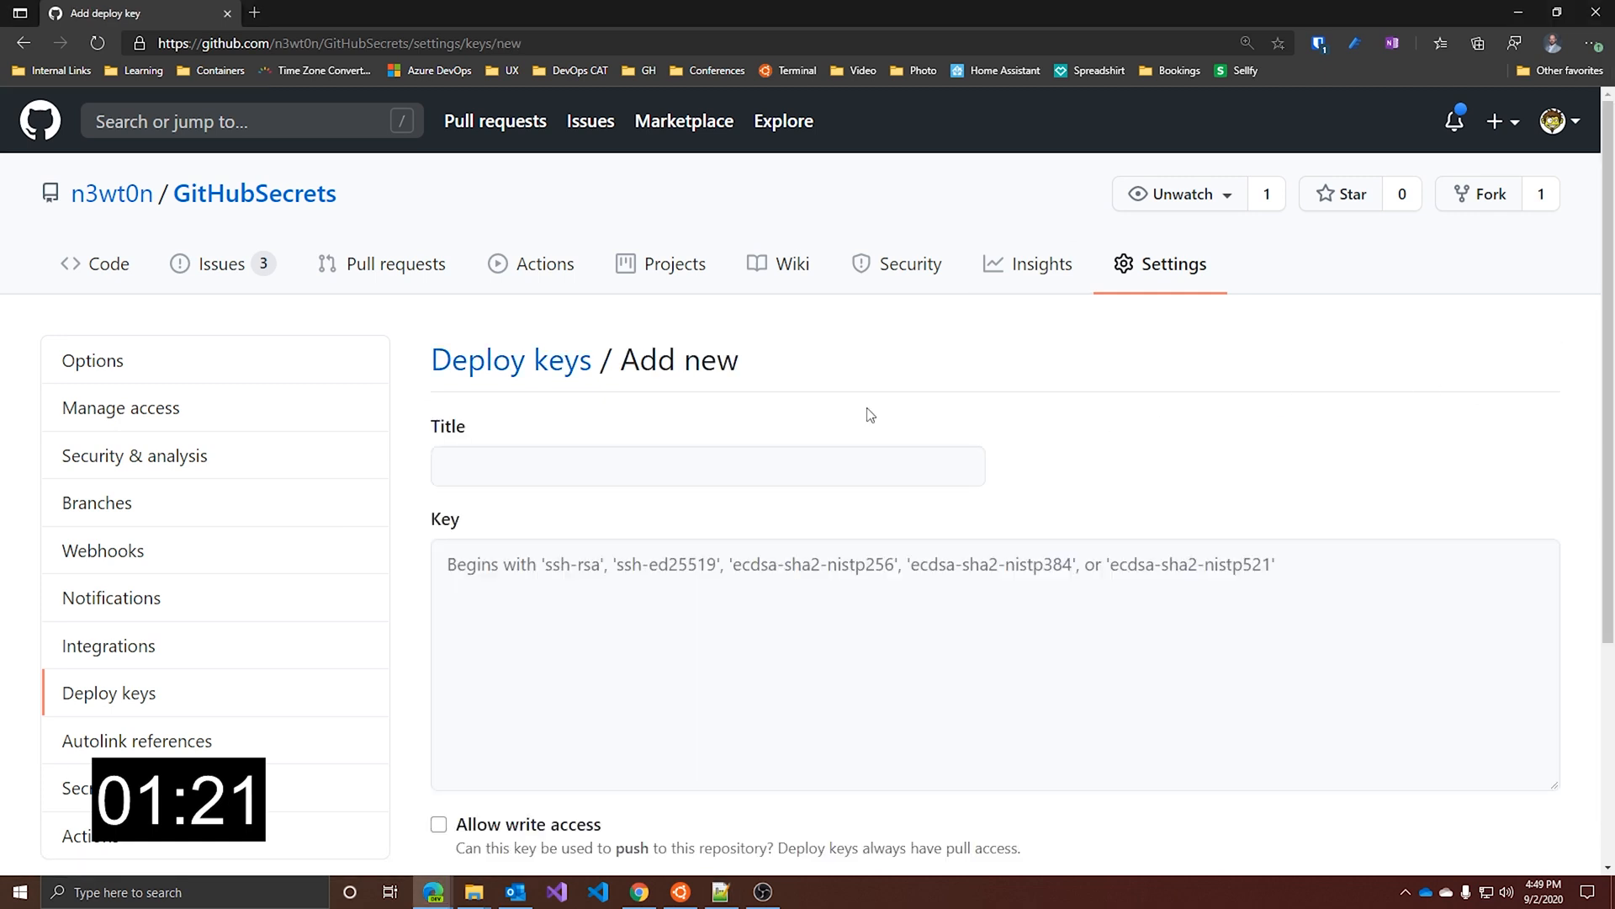
text(DeployKey for Server ABC)
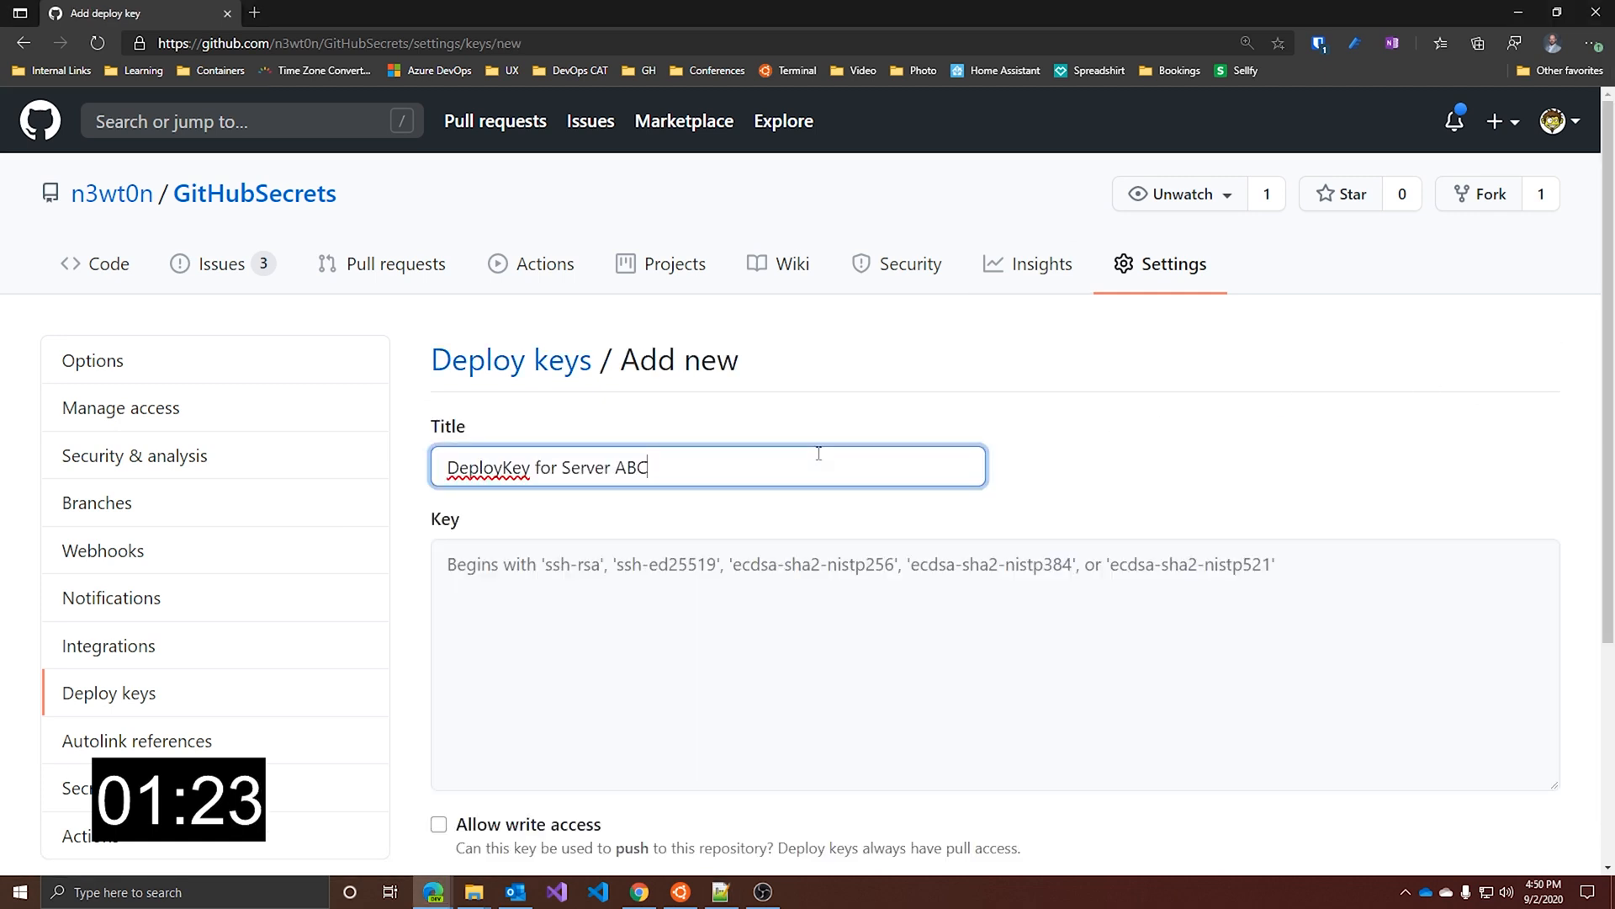
click(828, 555)
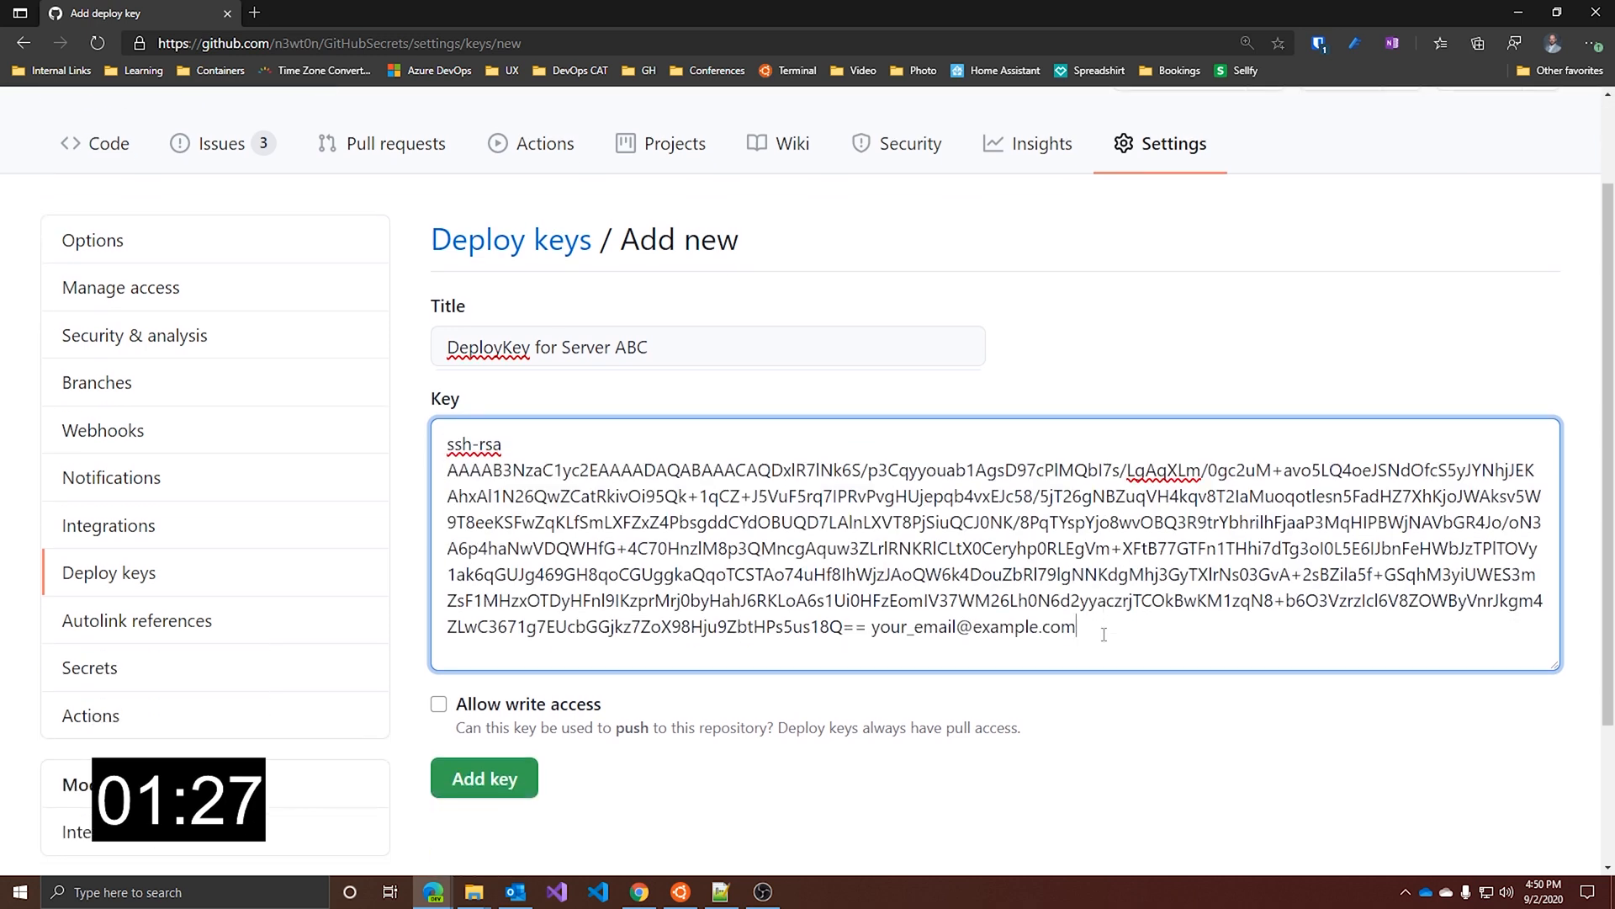
Enable 'Allow write access' and submit the deploy key with Add key.
scroll(down, 3)
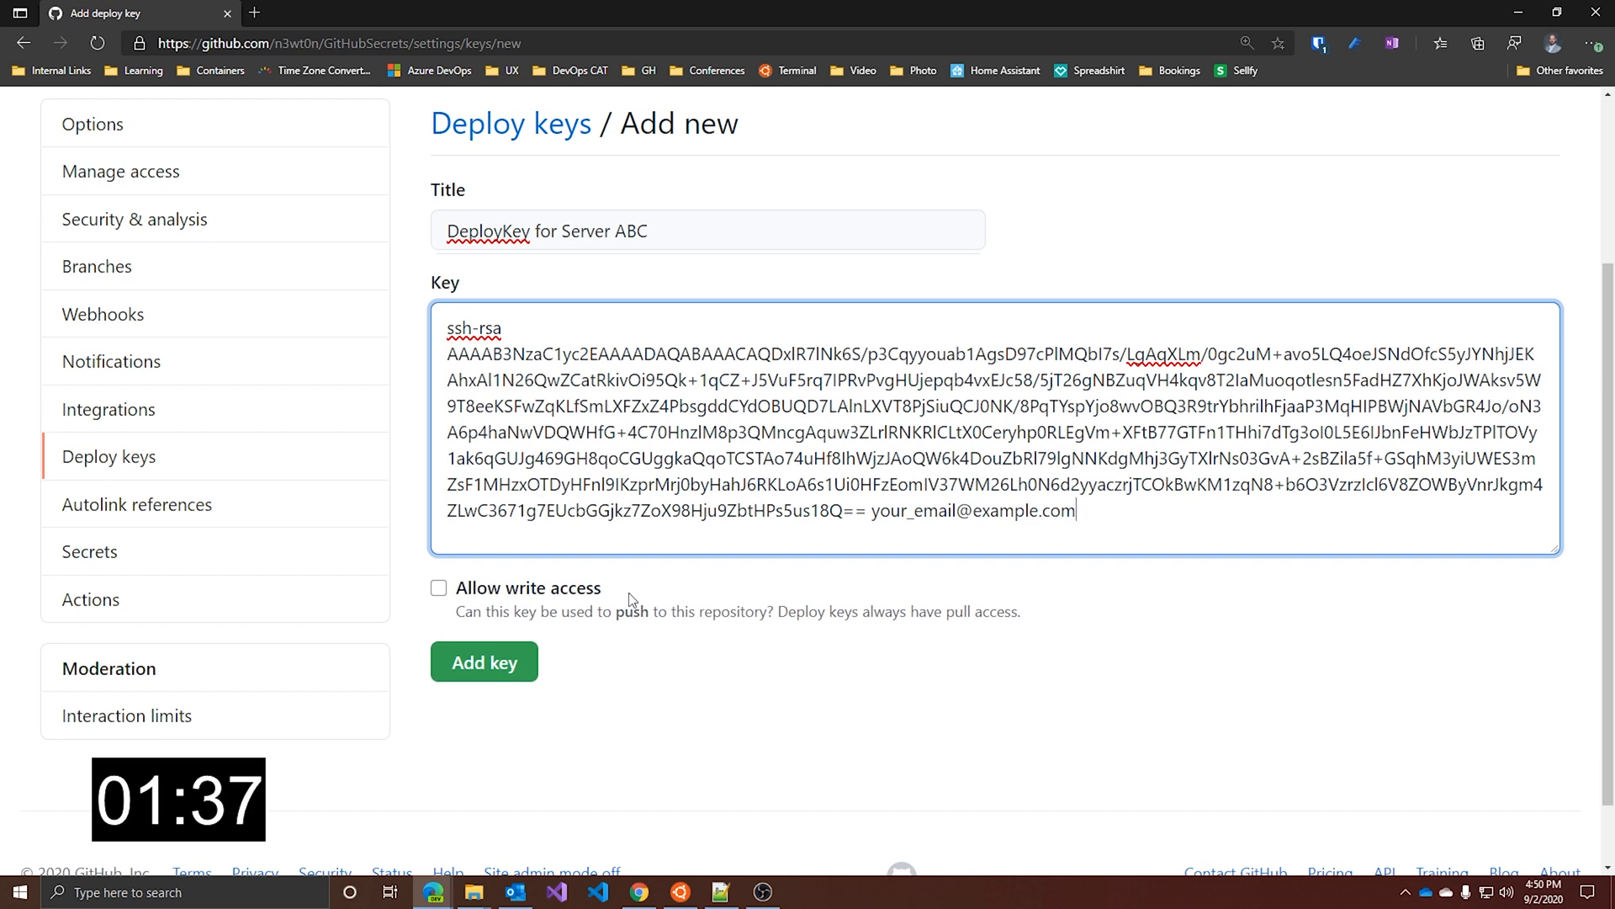
click(438, 587)
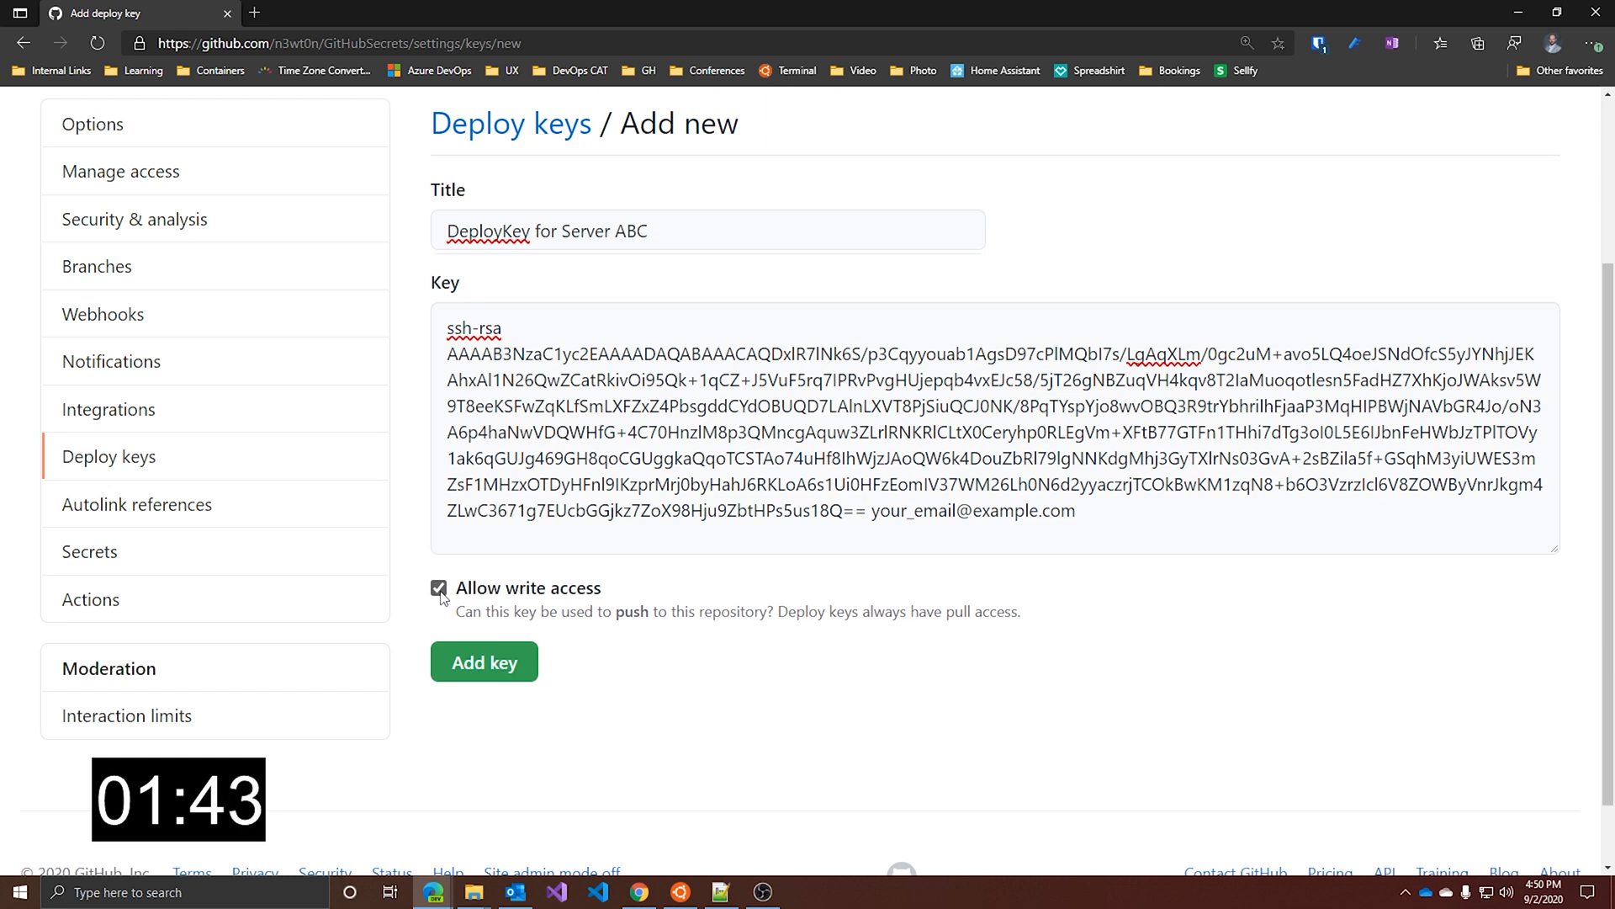
click(483, 661)
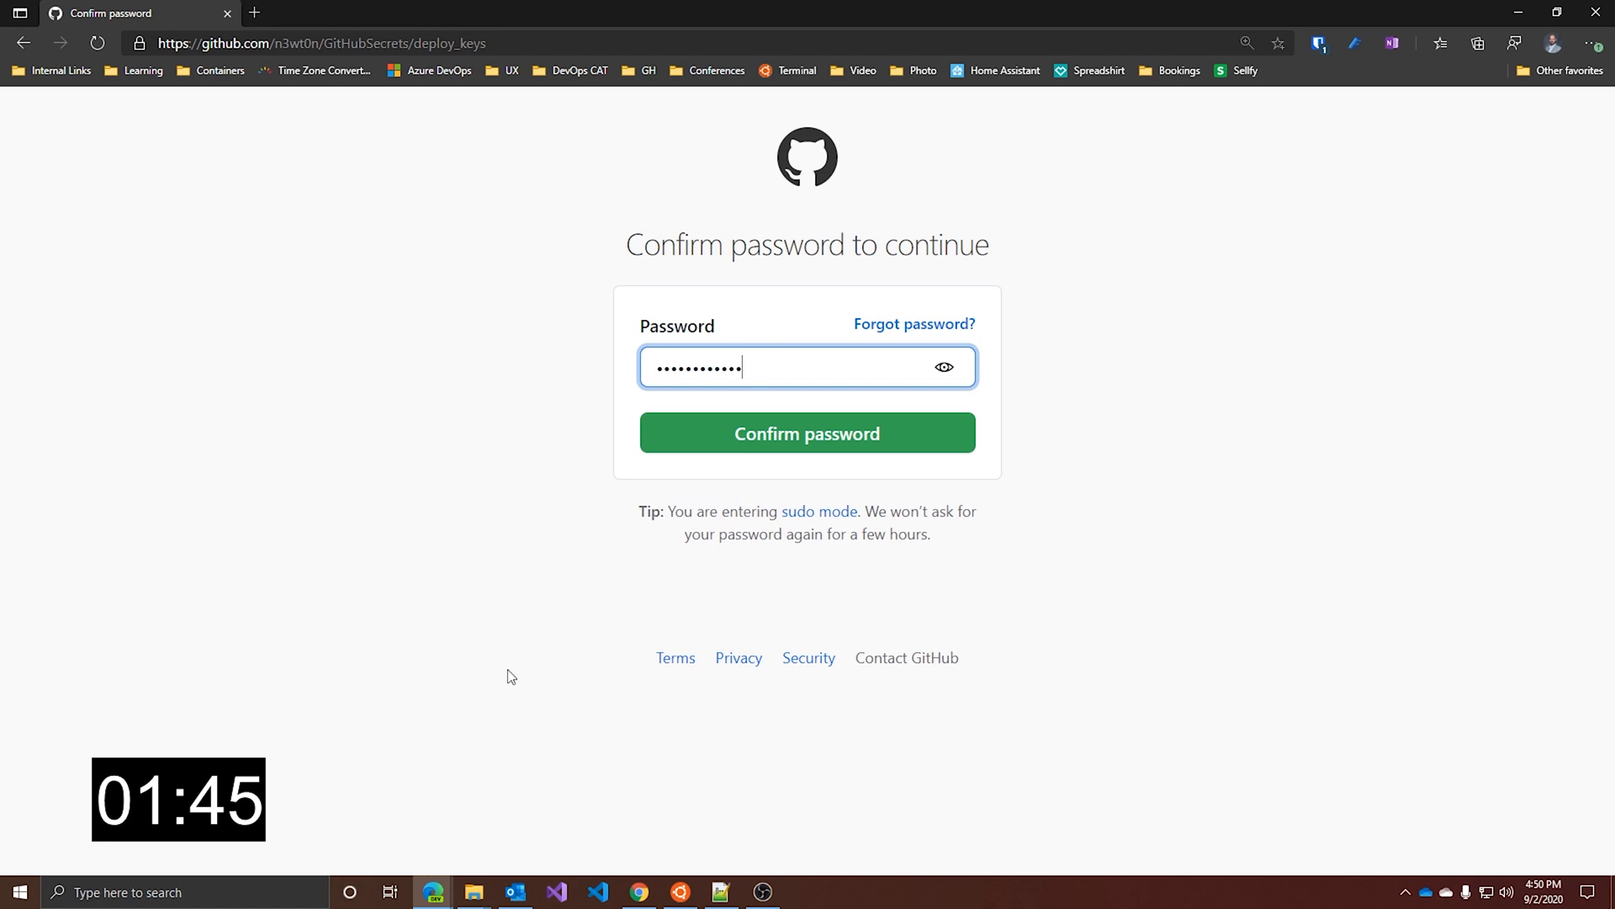